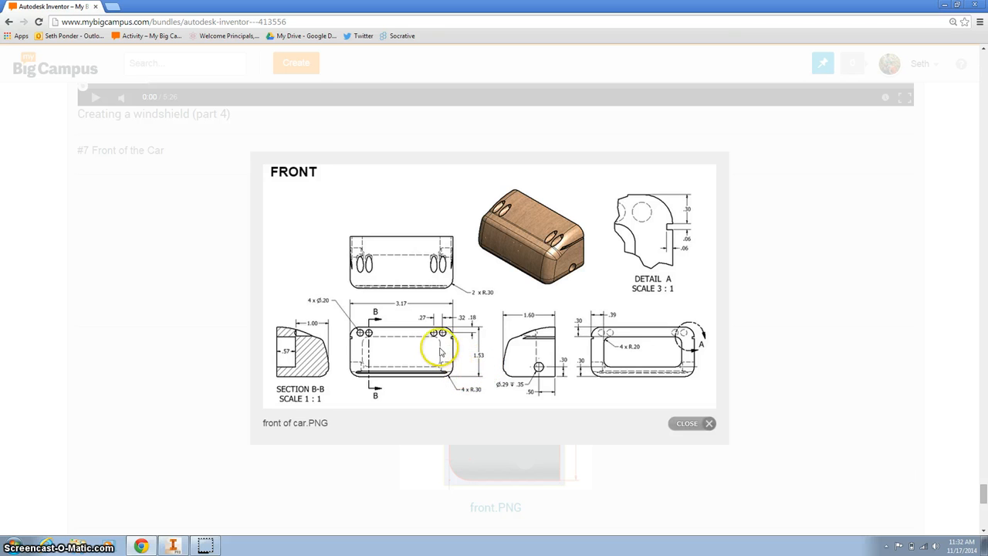
{"action": "mouse_move", "coordinate": [411, 293]}
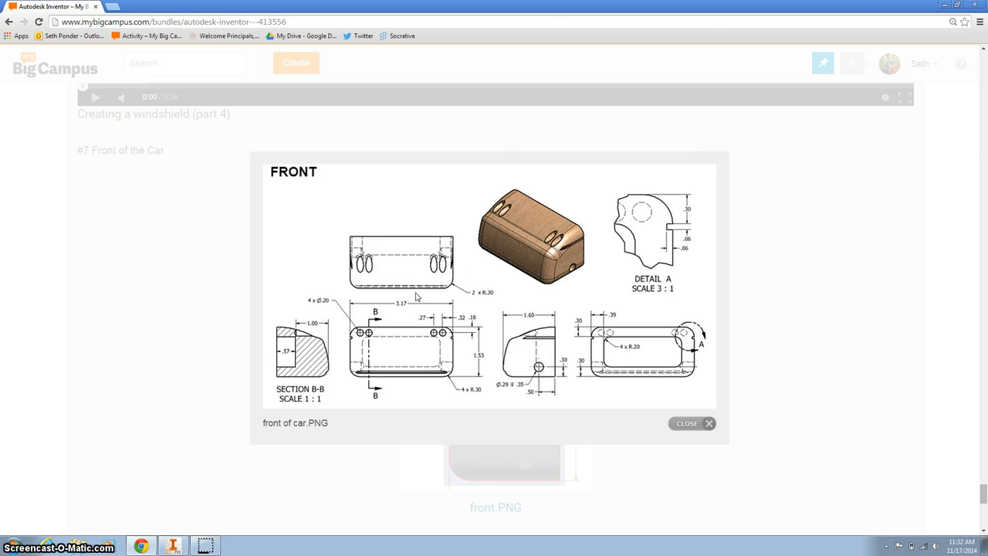
{"action": "mouse_move", "coordinate": [251, 521]}
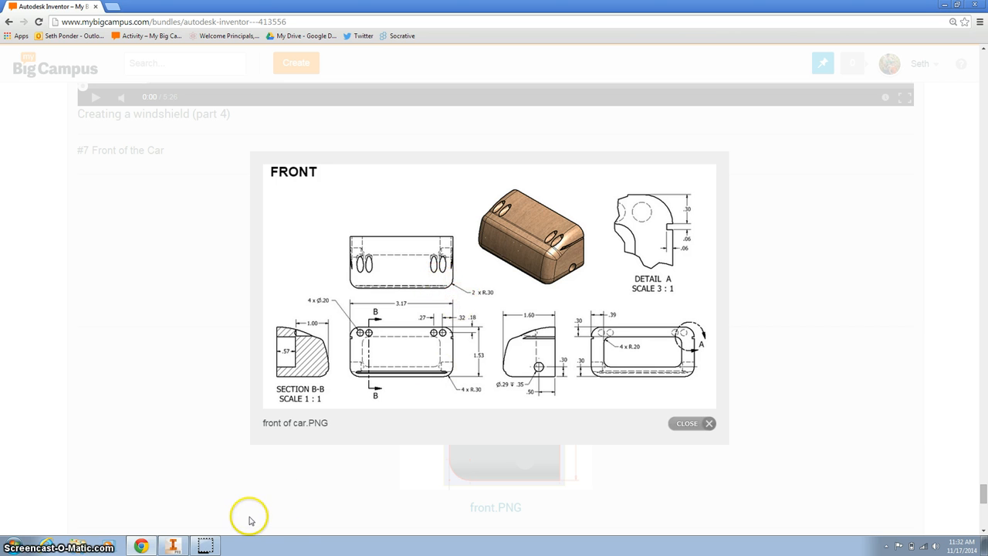
- Bring the Inventor window to the front from the taskbar
{"action": "left_click", "coordinate": [173, 547]}
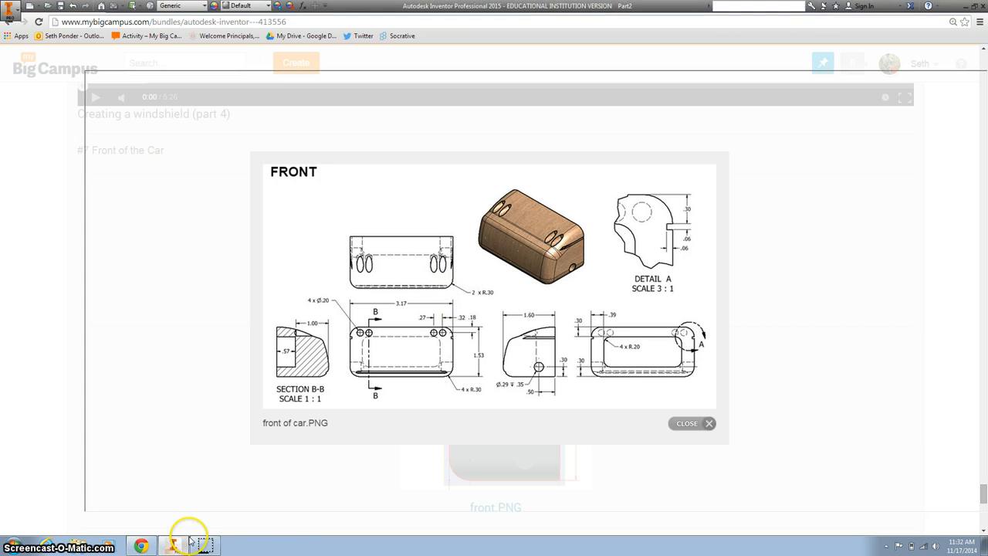
- Sketch a 1.600 by 1.530 base rectangle on a chosen plane
{"action": "left_click", "coordinate": [173, 543]}
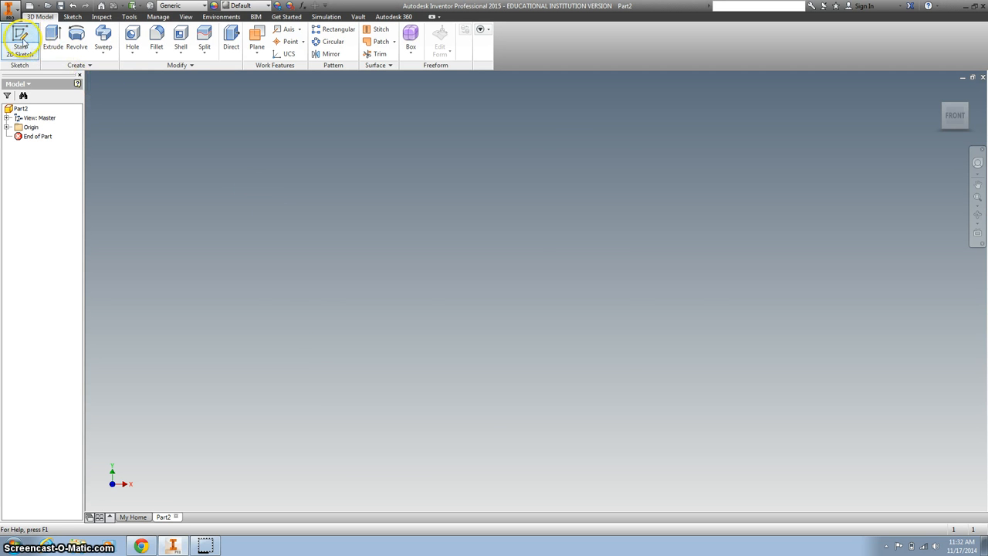
{"action": "left_click", "coordinate": [19, 48]}
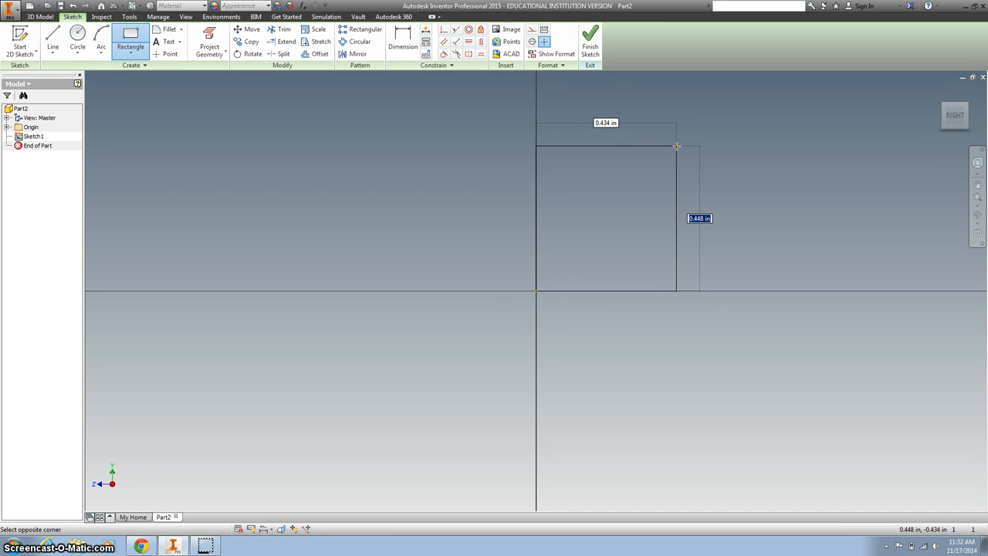
{"action": "type", "text": "1.53"}
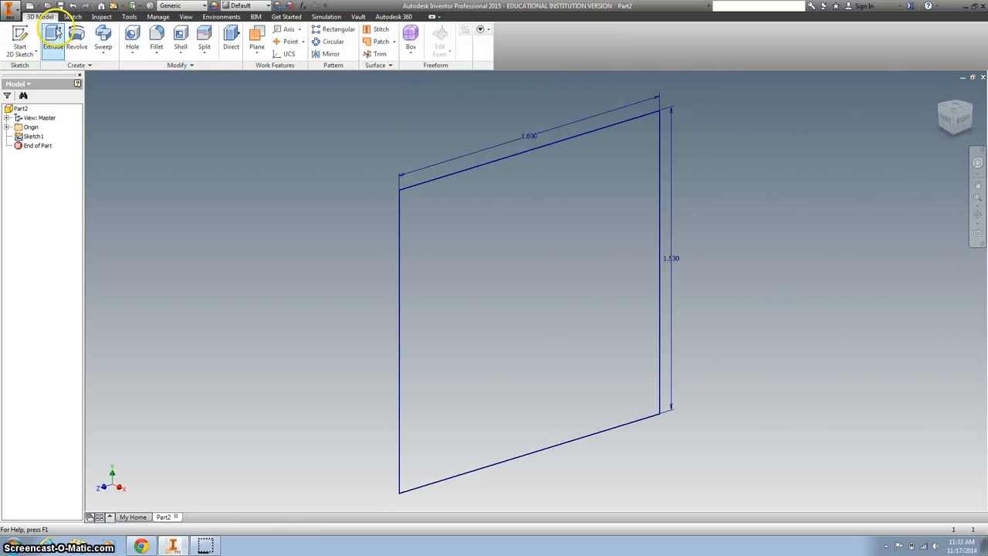
- Extrude the base rectangle into a solid block
{"action": "left_click", "coordinate": [50, 34]}
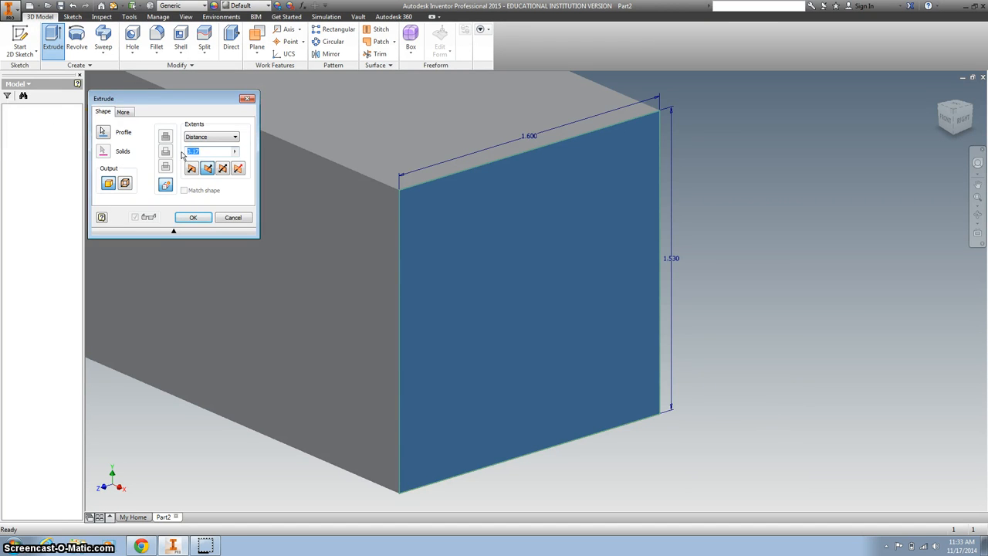
{"action": "left_click", "coordinate": [193, 216]}
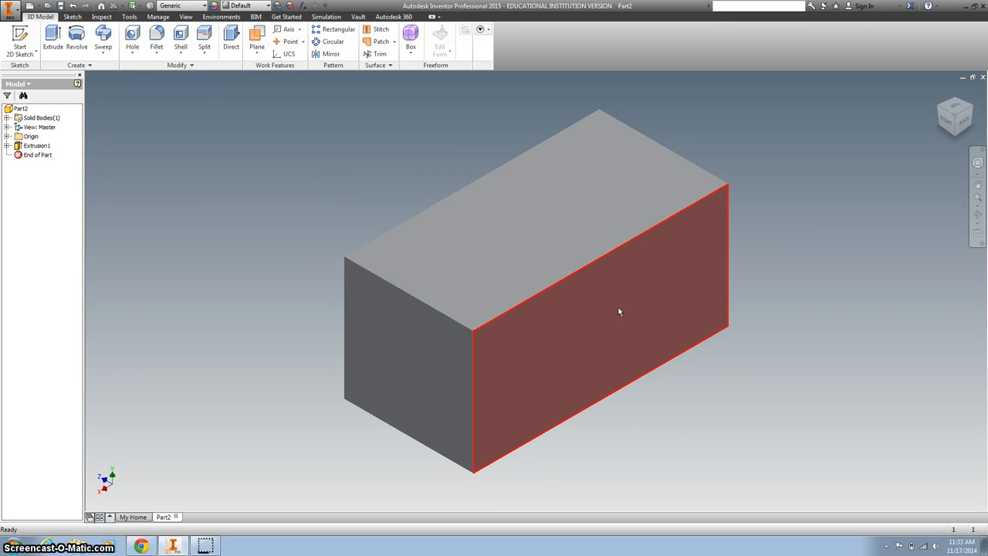
- Start a sketch on the block's large side face and draw an inner rectangle
{"action": "left_click", "coordinate": [621, 312]}
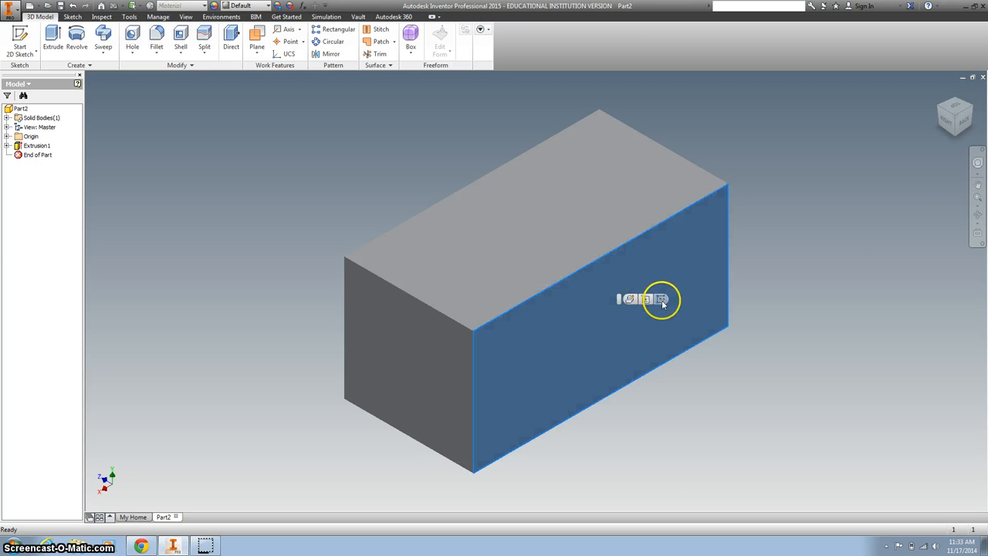
{"action": "left_click", "coordinate": [658, 299]}
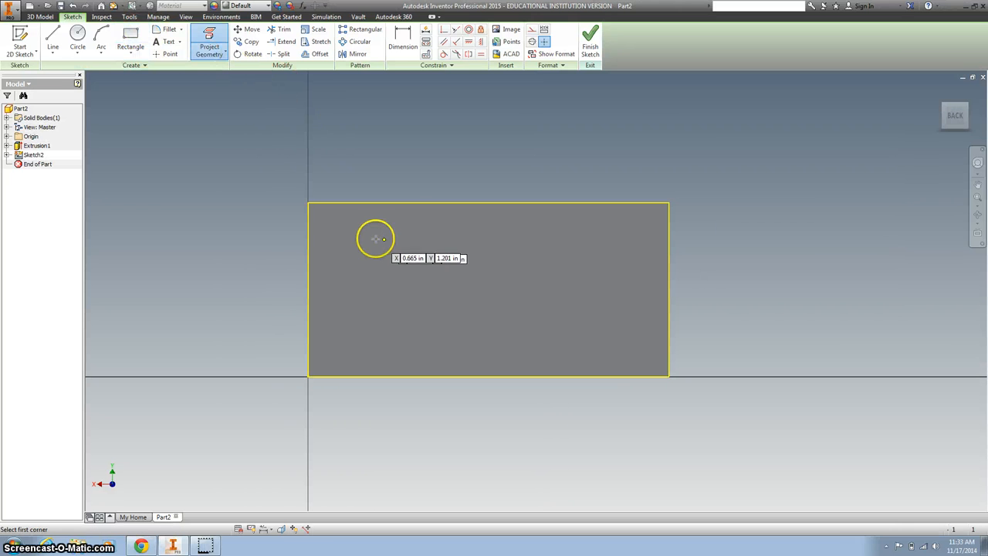
{"action": "left_click_drag", "start_coordinate": [377, 238], "coordinate": [608, 330]}
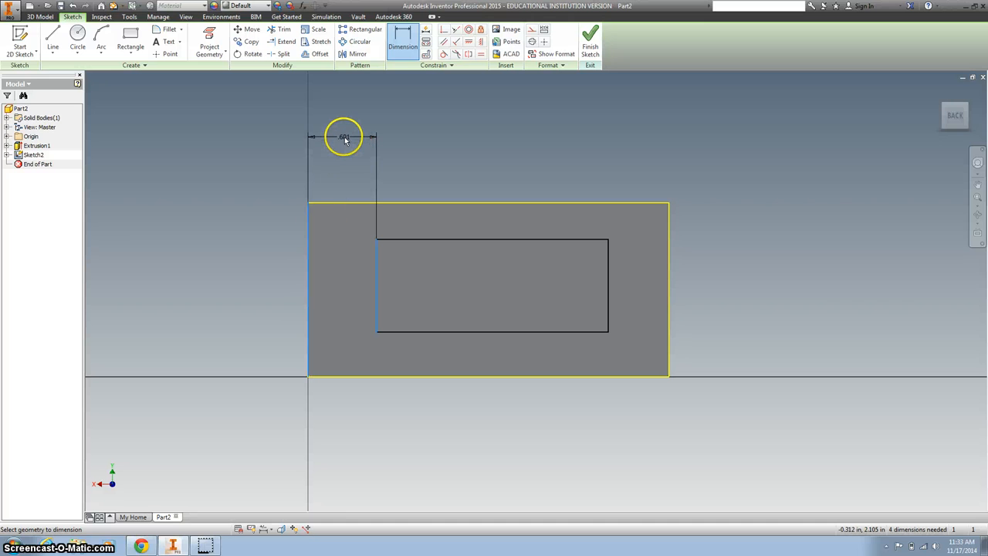
- Dimension the rectangle .39 inset from the face edges and finish the sketch
{"action": "left_click", "coordinate": [344, 139]}
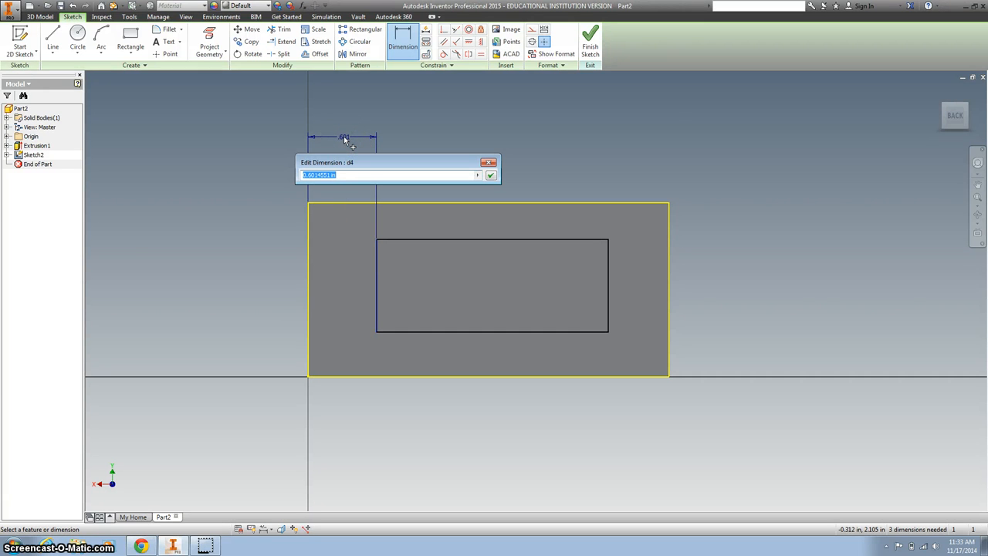
{"action": "type", "text": ".39"}
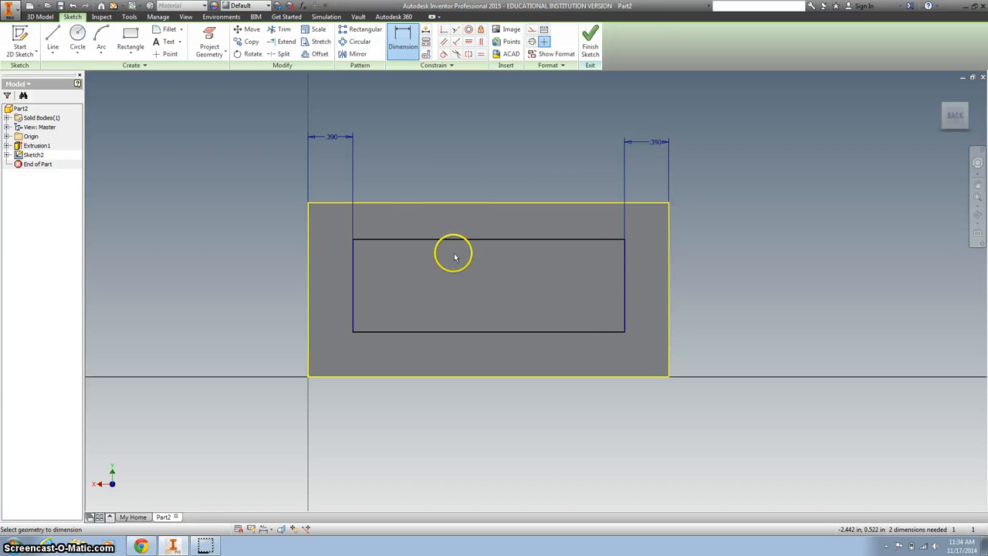
{"action": "mouse_move", "coordinate": [461, 258]}
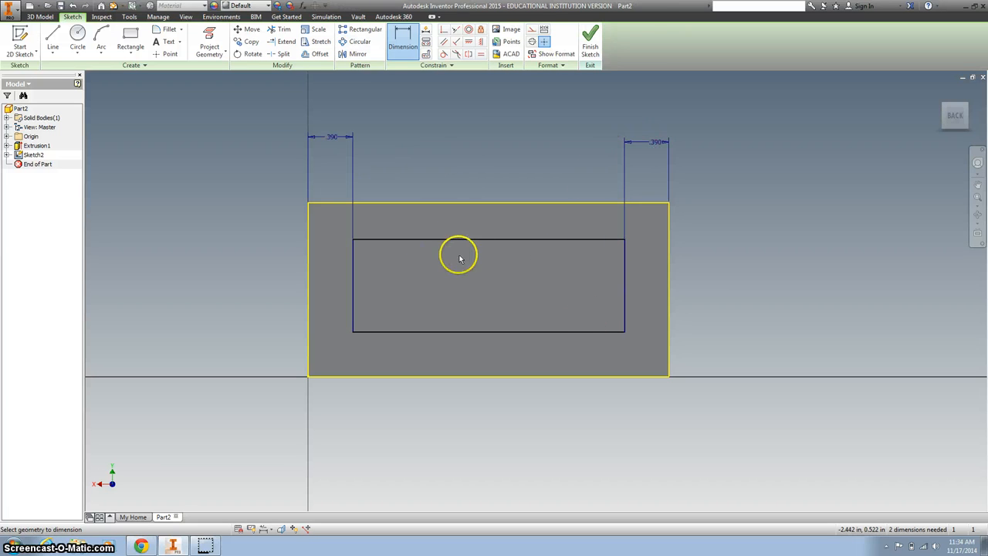
{"action": "mouse_move", "coordinate": [485, 241]}
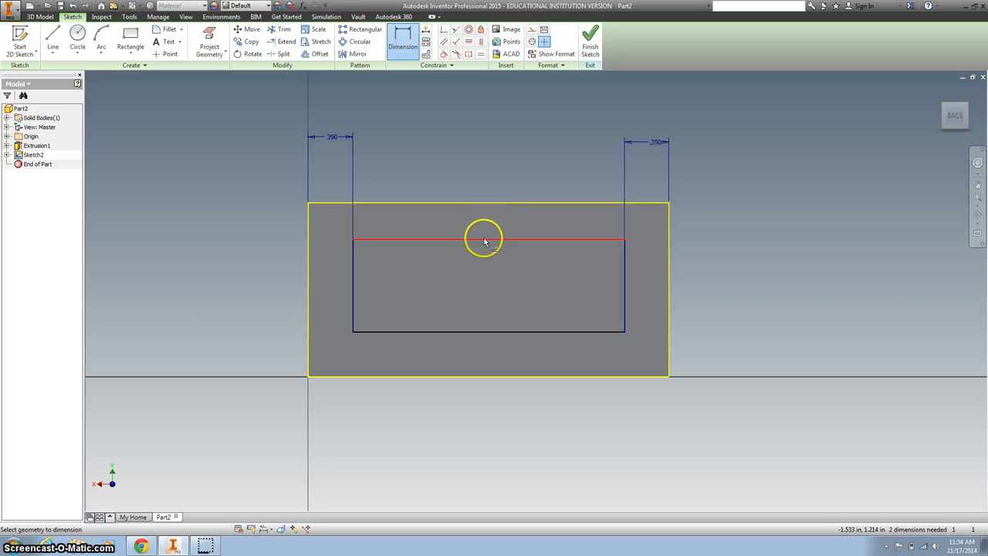
{"action": "mouse_move", "coordinate": [454, 238]}
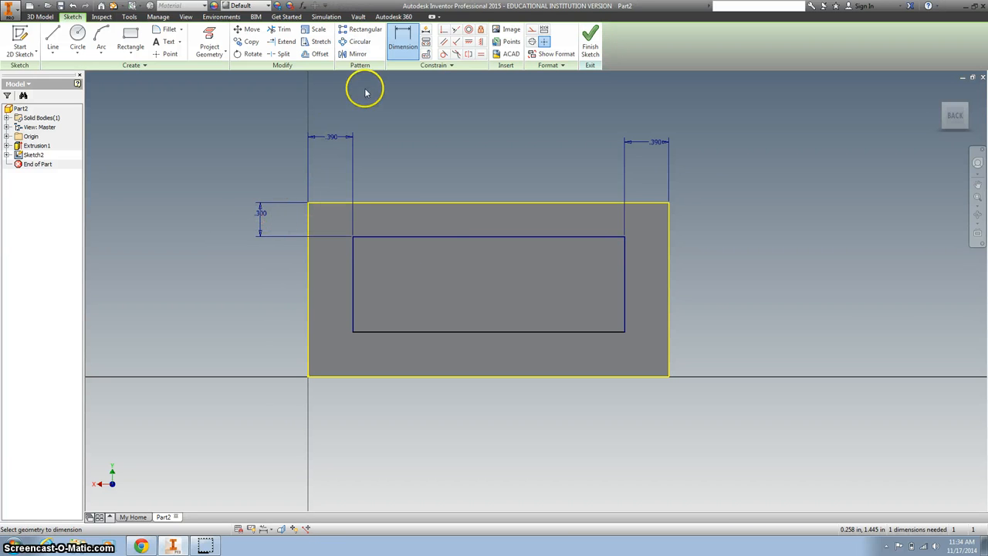
{"action": "left_click", "coordinate": [444, 343]}
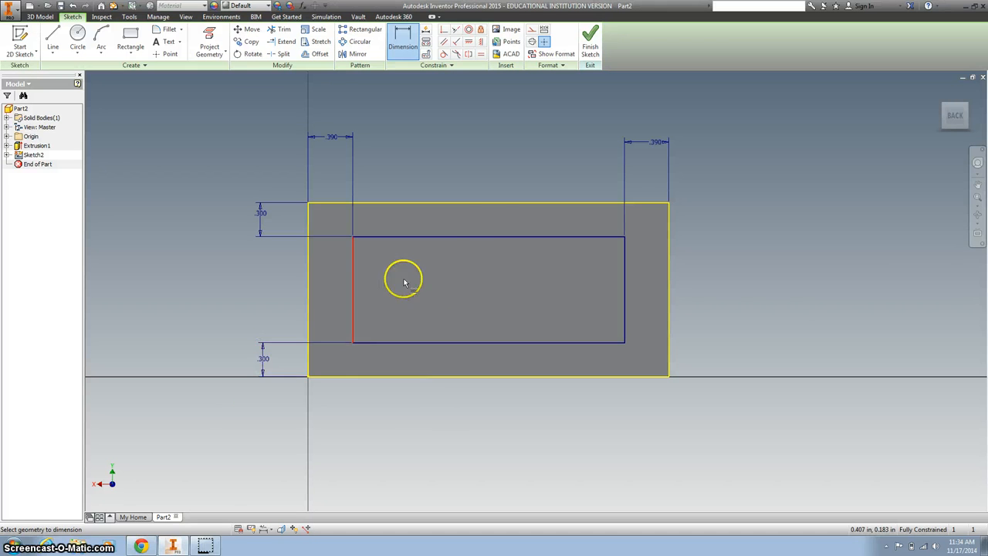
{"action": "left_click", "coordinate": [587, 40]}
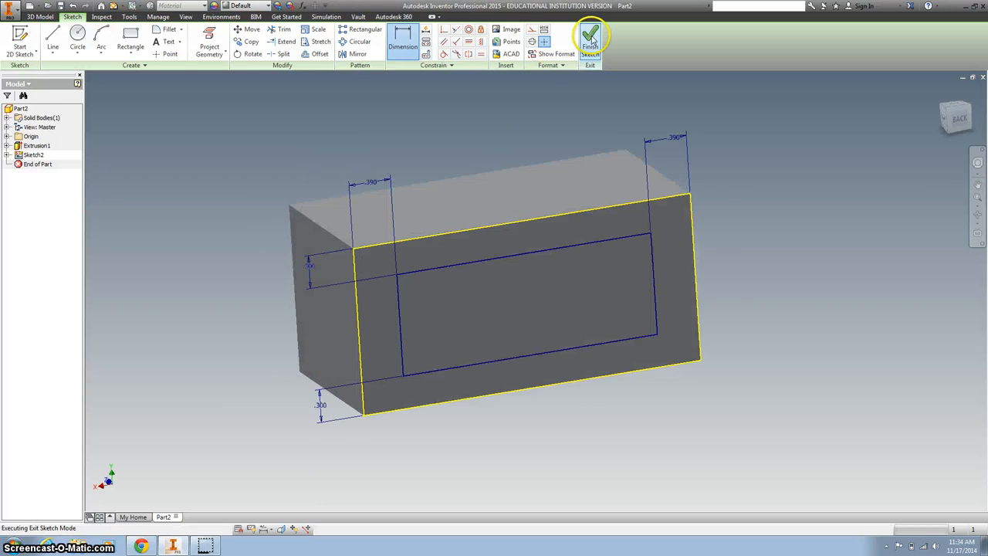
- Extrude the inset rectangle as a flipped cut, forming a pocket in the block
{"action": "left_click", "coordinate": [590, 37]}
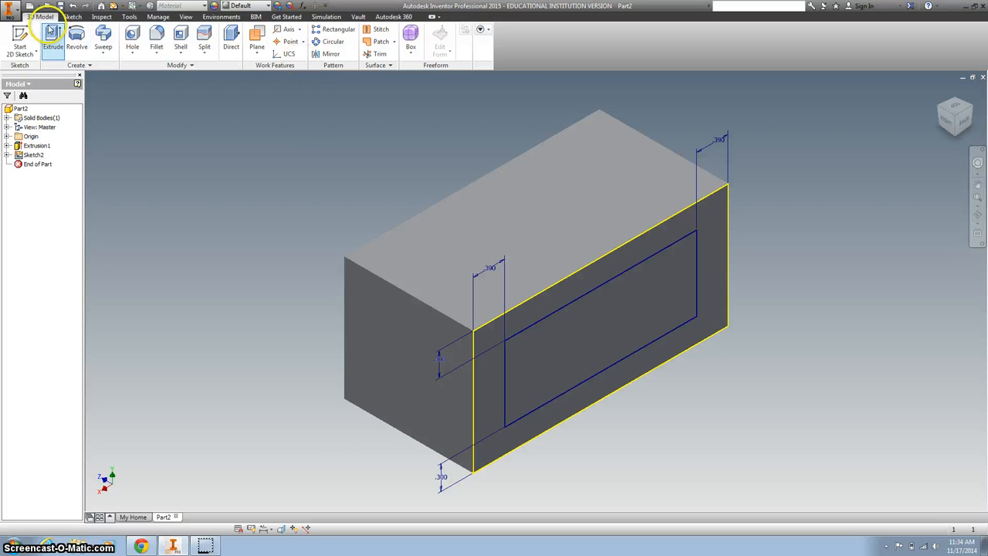
{"action": "left_click", "coordinate": [52, 38]}
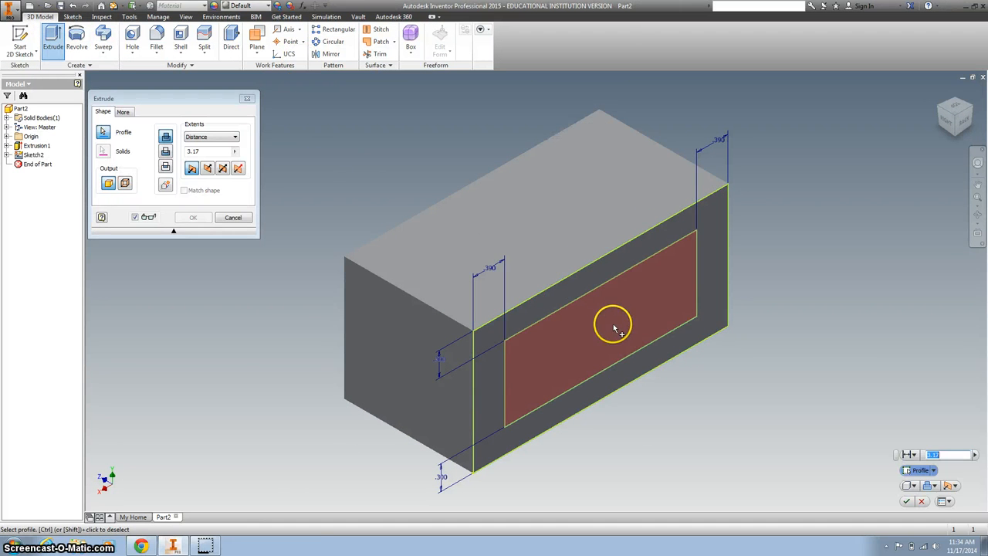
{"action": "left_click", "coordinate": [207, 168]}
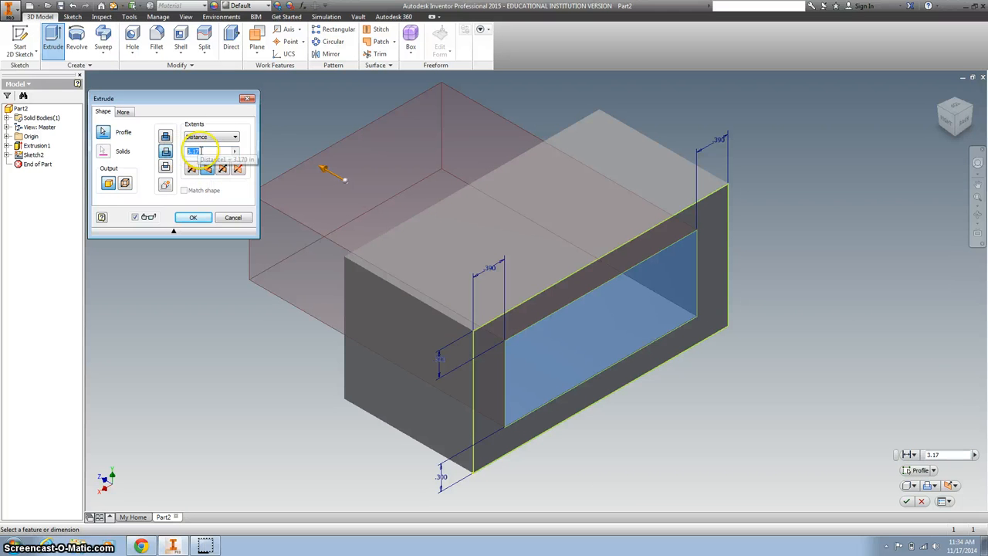
{"action": "left_click", "coordinate": [203, 151]}
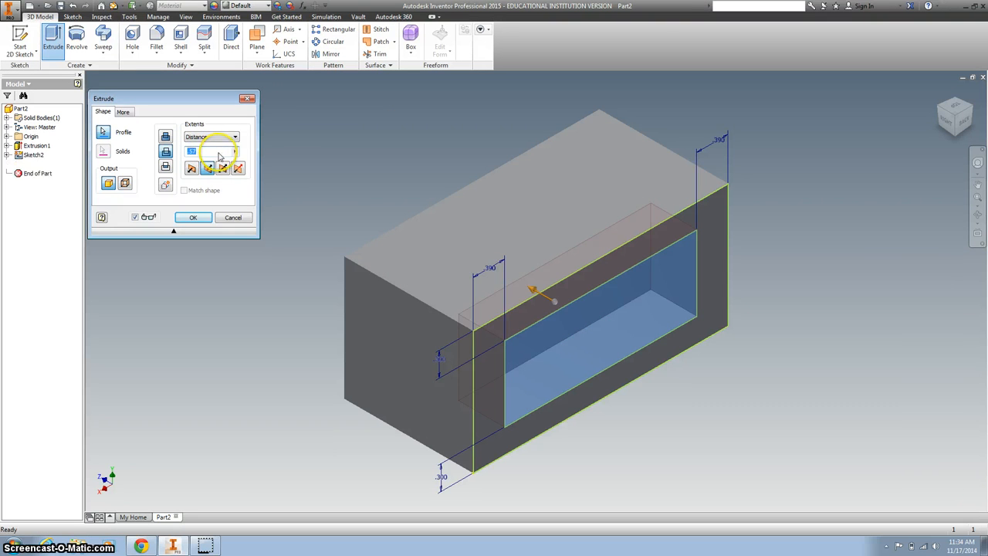
{"action": "left_click", "coordinate": [193, 216]}
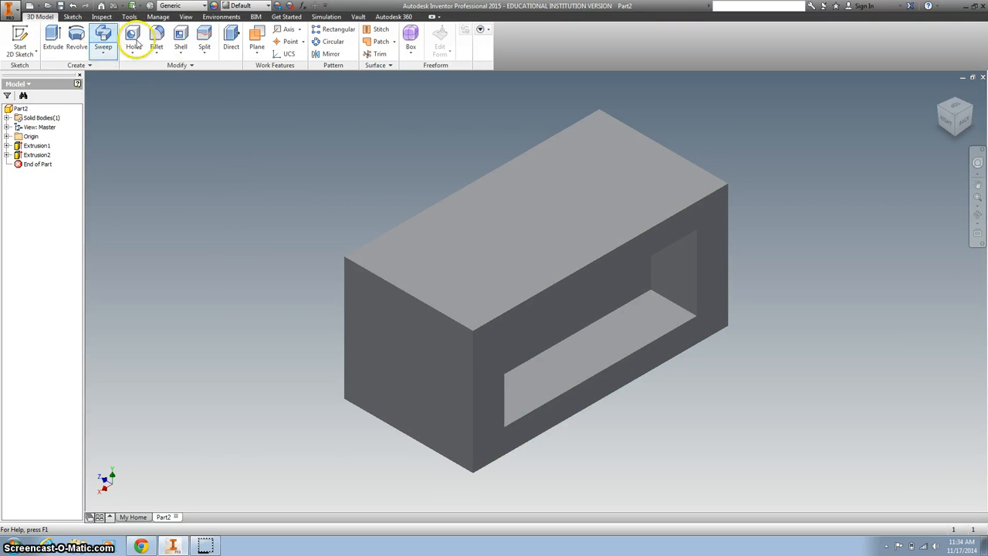
- Fillet the pocket's inner edges with a .2 radius, reaching the far edges too
{"action": "left_click", "coordinate": [161, 38]}
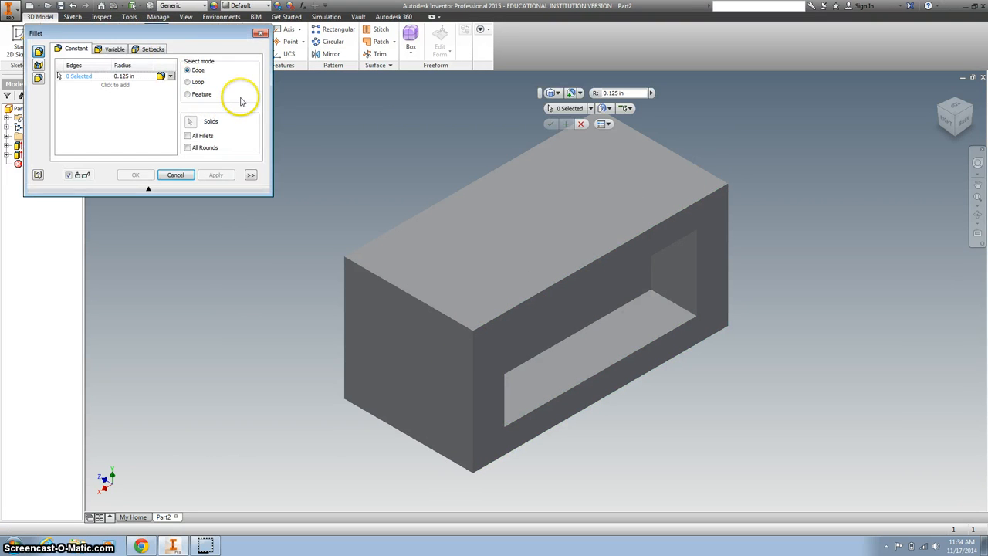
{"action": "mouse_move", "coordinate": [247, 101]}
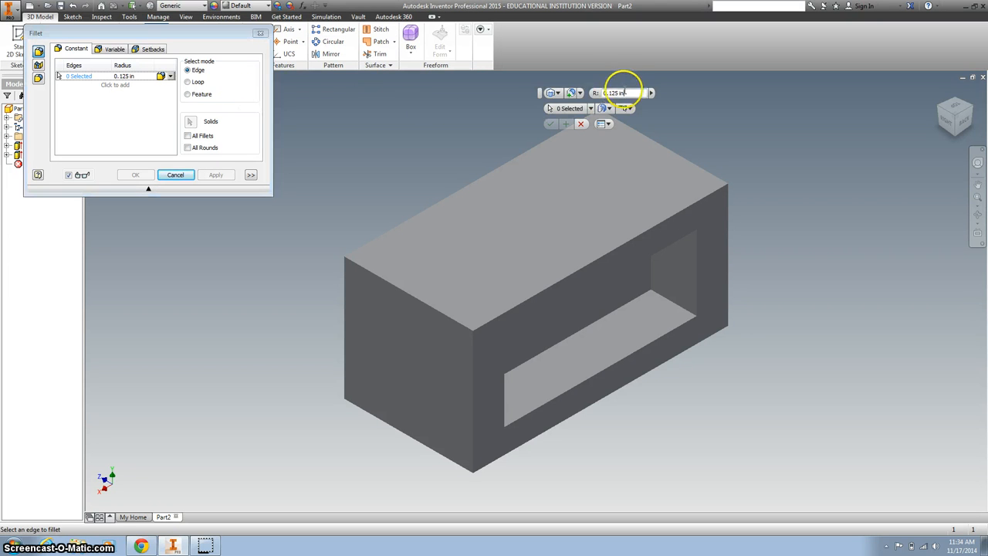
{"action": "type", "text": ".2"}
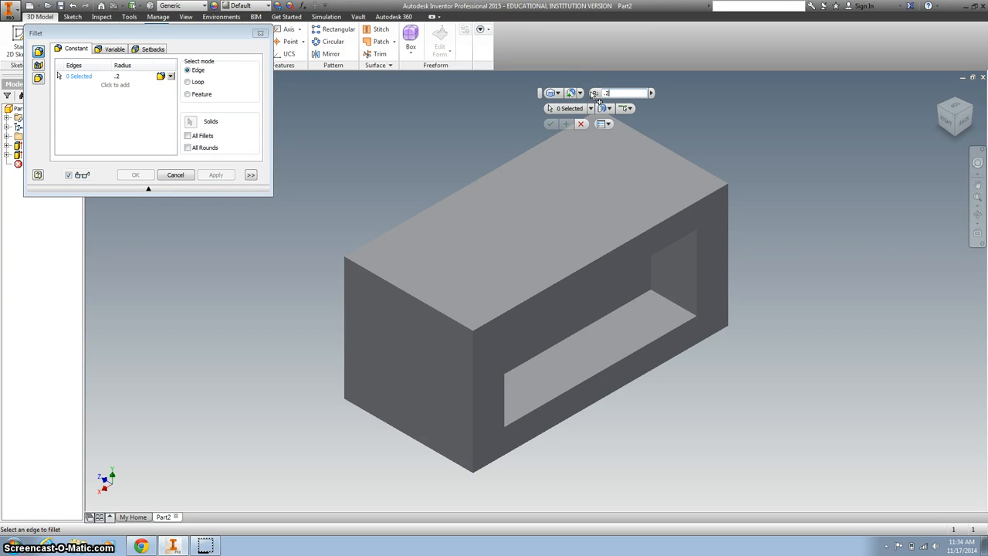
{"action": "left_click", "coordinate": [676, 306]}
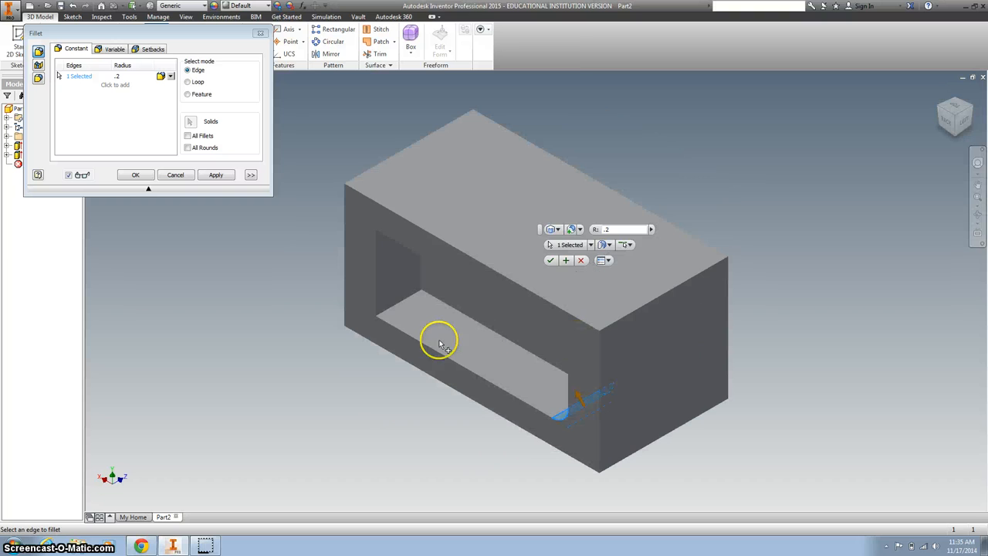
{"action": "left_click", "coordinate": [417, 316]}
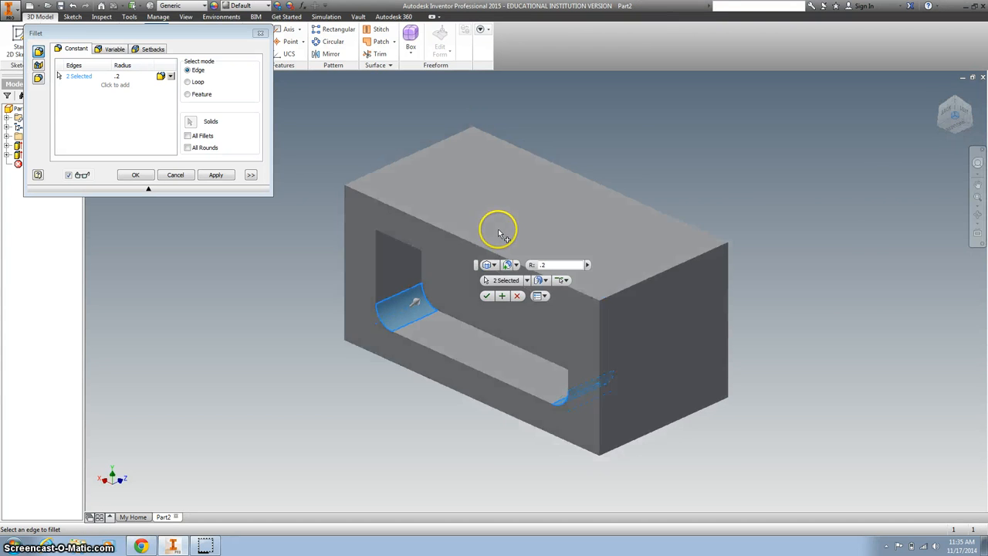
{"action": "left_click_drag", "start_coordinate": [497, 232], "coordinate": [633, 240]}
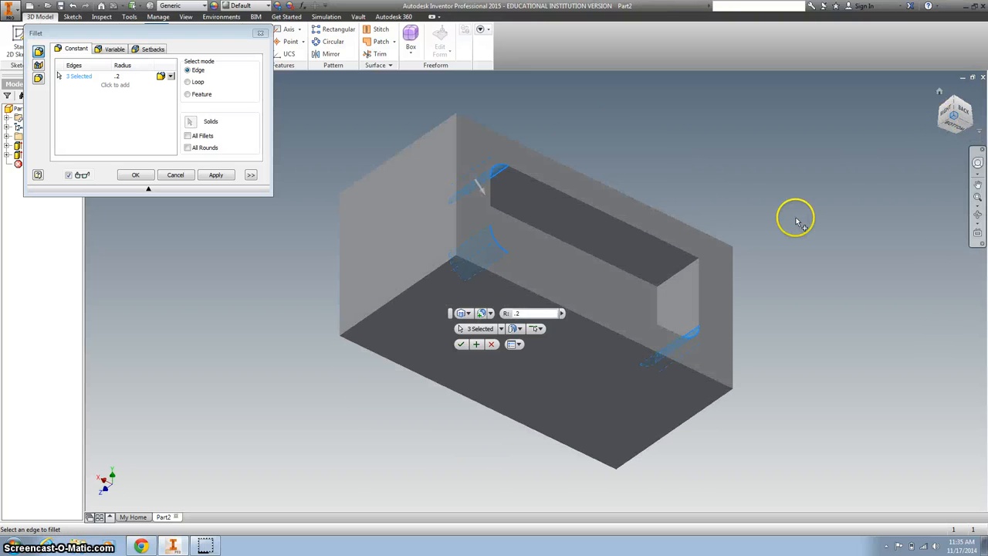
{"action": "left_click", "coordinate": [672, 286]}
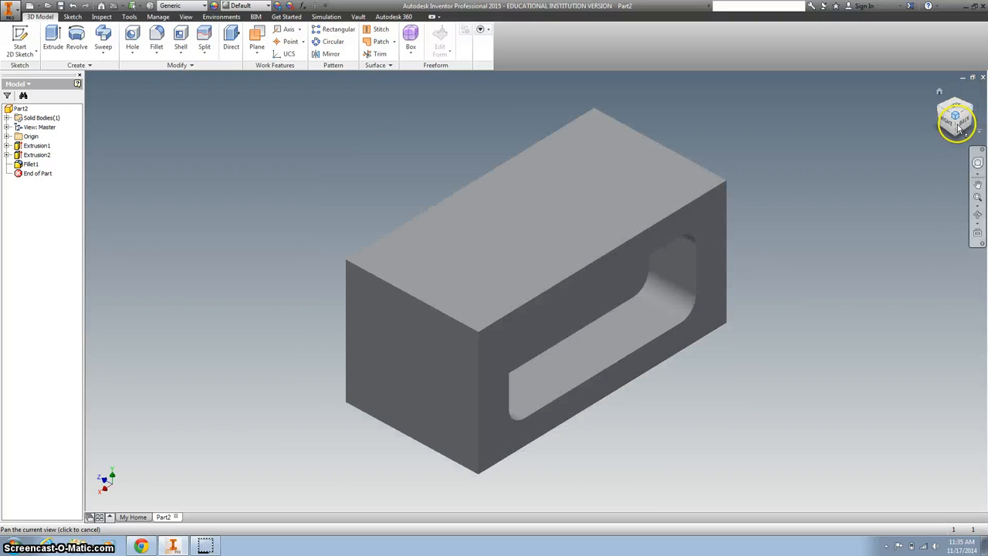
{"action": "mouse_move", "coordinate": [923, 105]}
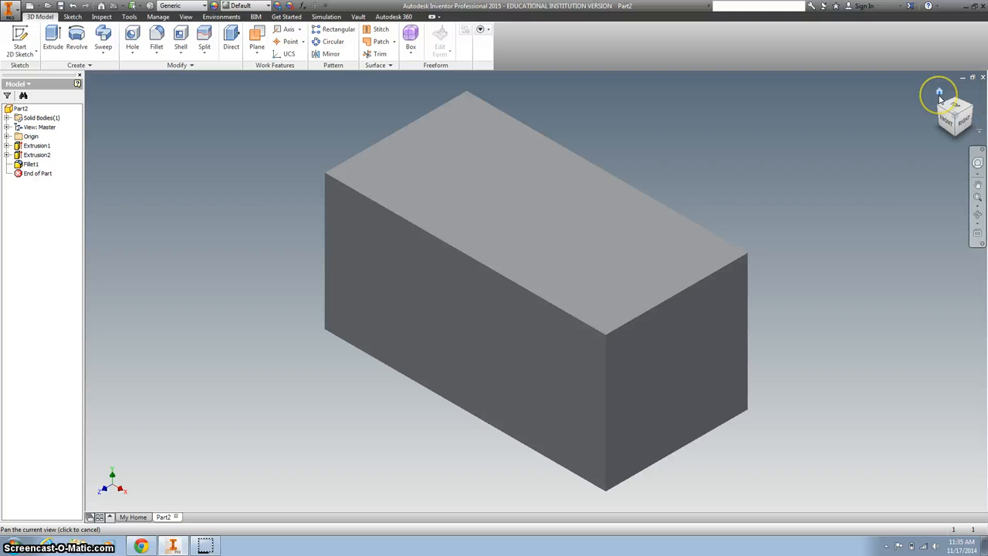
{"action": "mouse_move", "coordinate": [939, 94]}
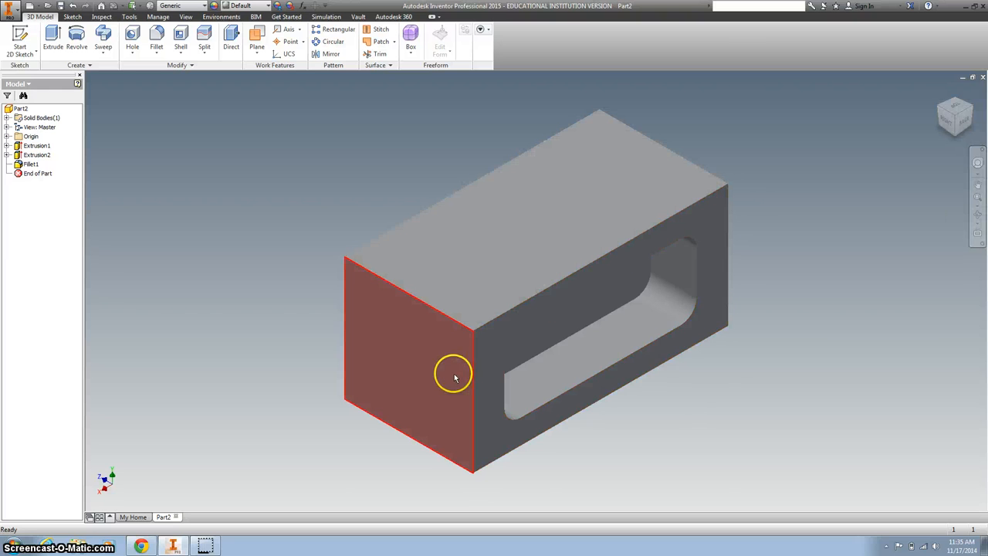
{"action": "mouse_move", "coordinate": [408, 362]}
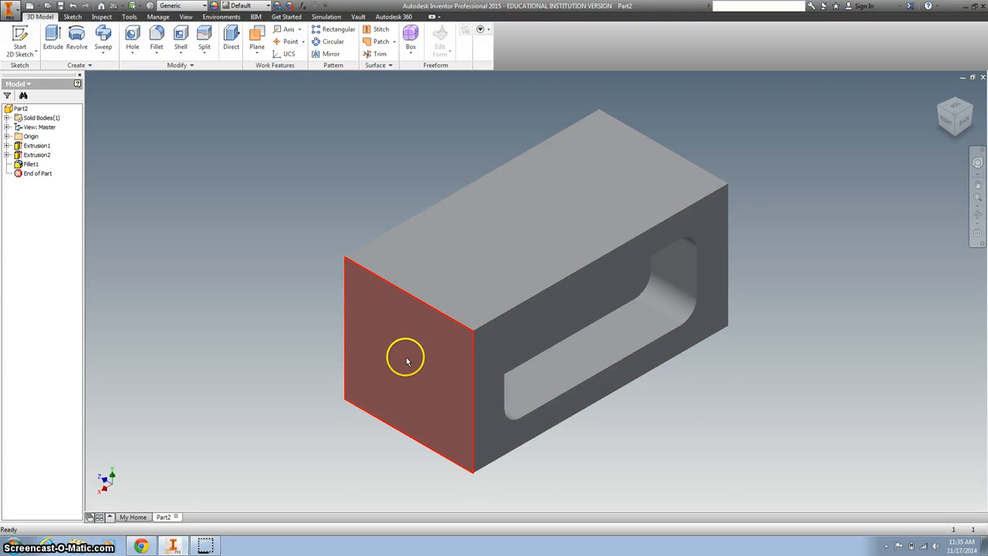
{"action": "mouse_move", "coordinate": [395, 374]}
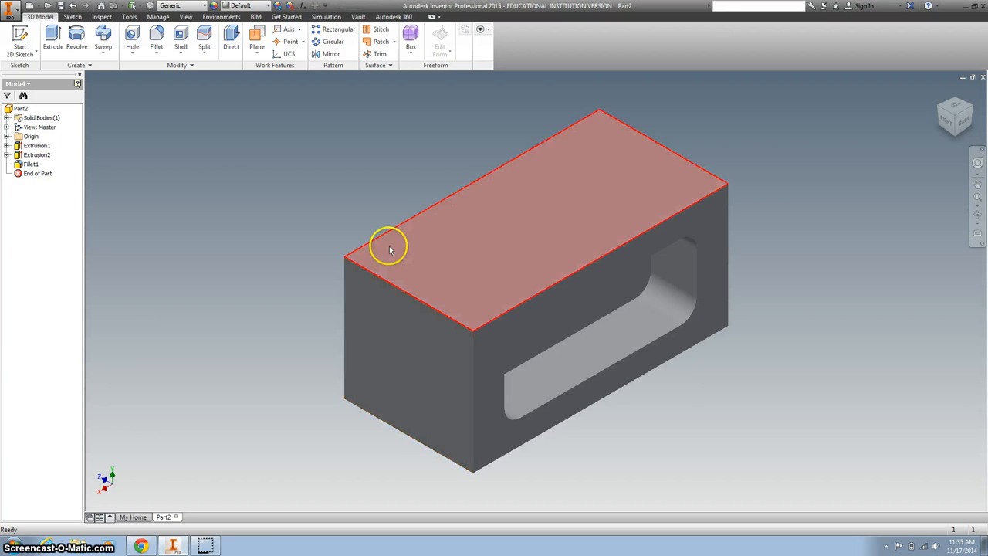
{"action": "mouse_move", "coordinate": [223, 366]}
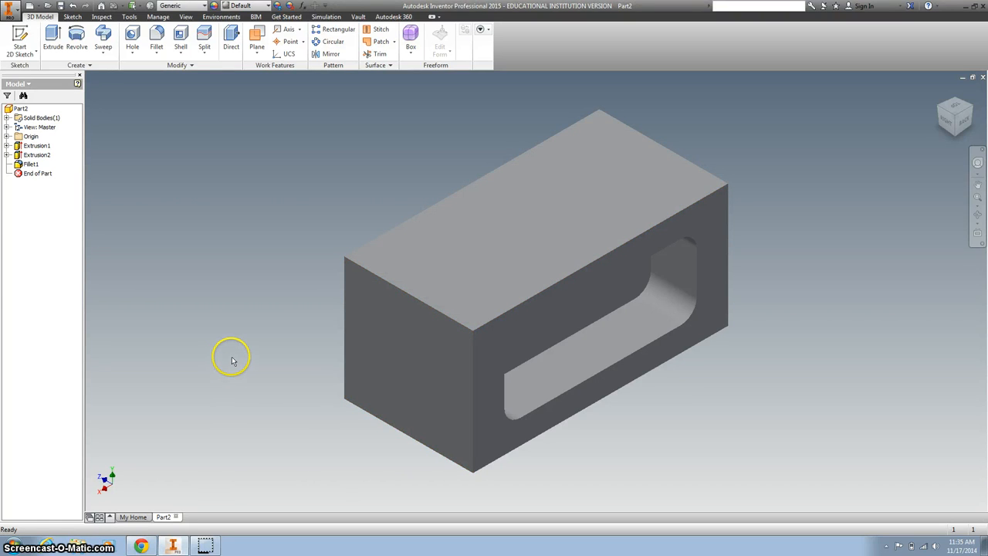
{"action": "left_click", "coordinate": [494, 340]}
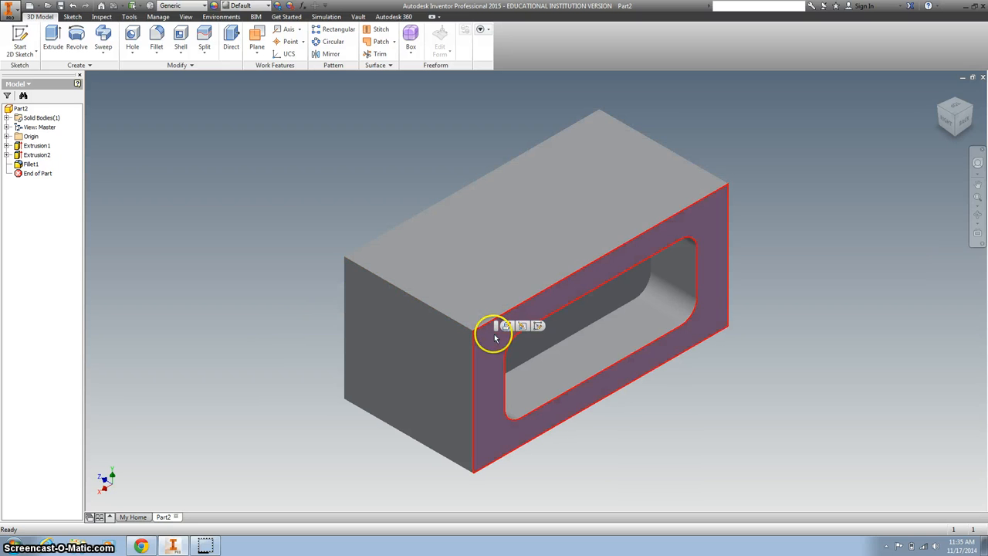
- Sketch a small two-point rectangle at the left edge of the pocketed face
{"action": "left_click", "coordinate": [497, 328]}
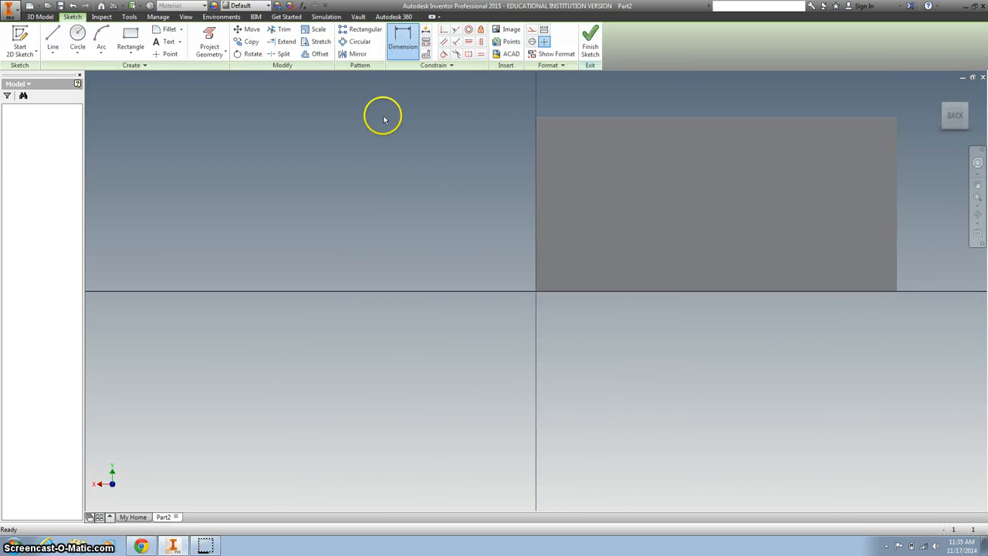
{"action": "left_click", "coordinate": [208, 44]}
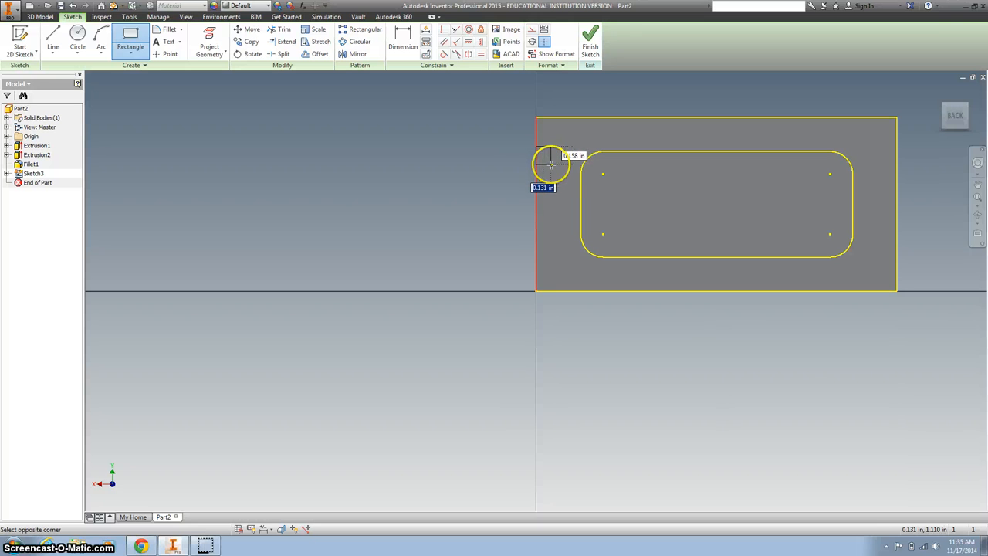
{"action": "mouse_move", "coordinate": [559, 168]}
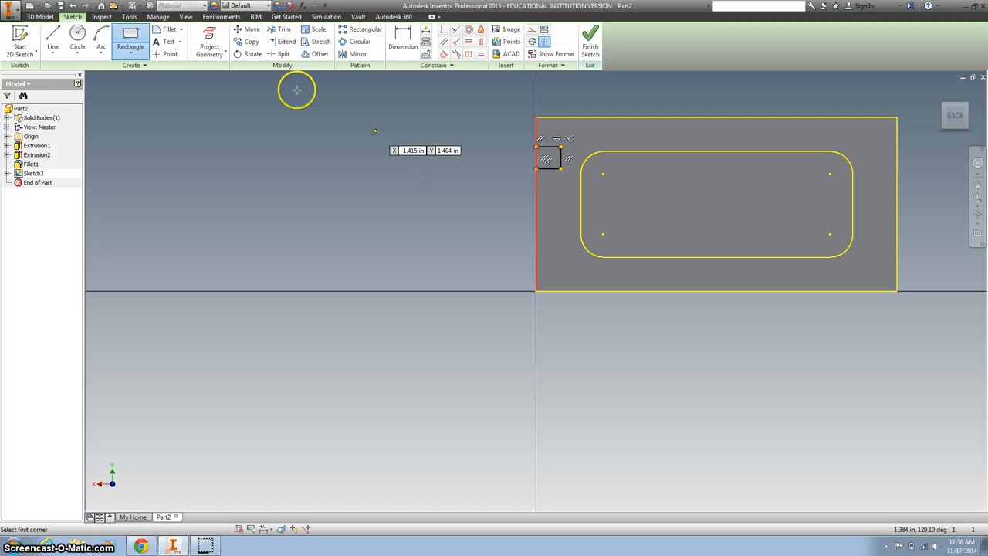
{"action": "mouse_move", "coordinate": [343, 114]}
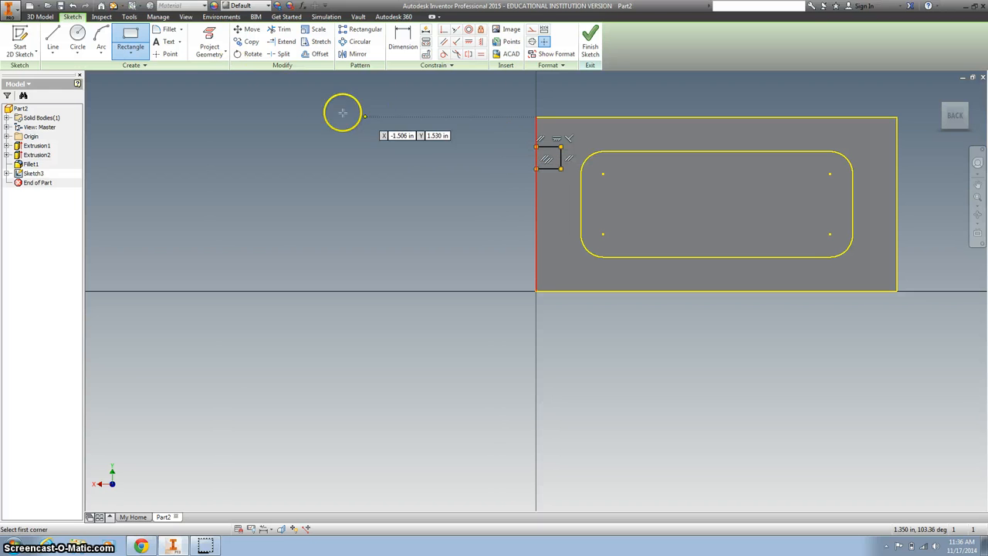
{"action": "left_click", "coordinate": [411, 43]}
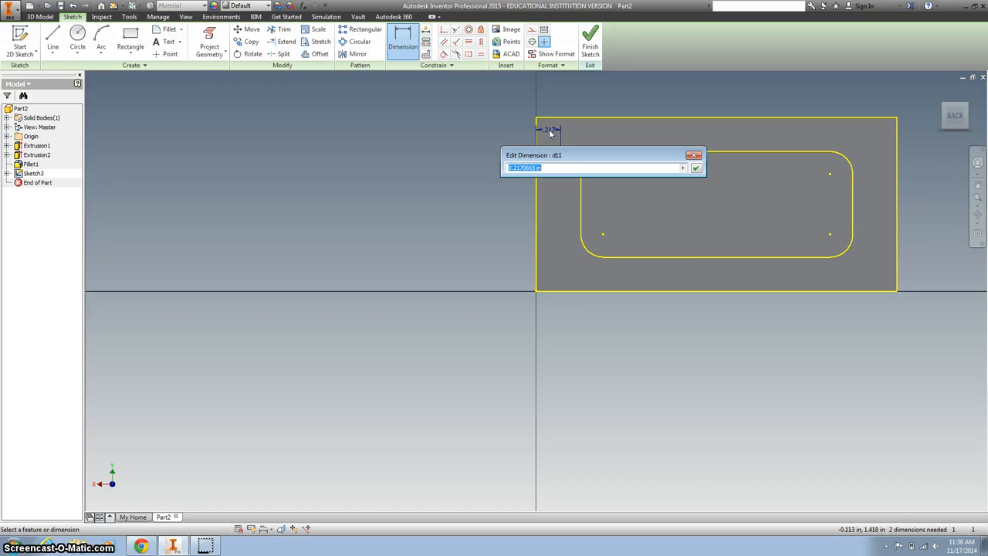
- Set the small rectangle's dimensions, including .6, and confirm them
{"action": "key", "text": "Delete"}
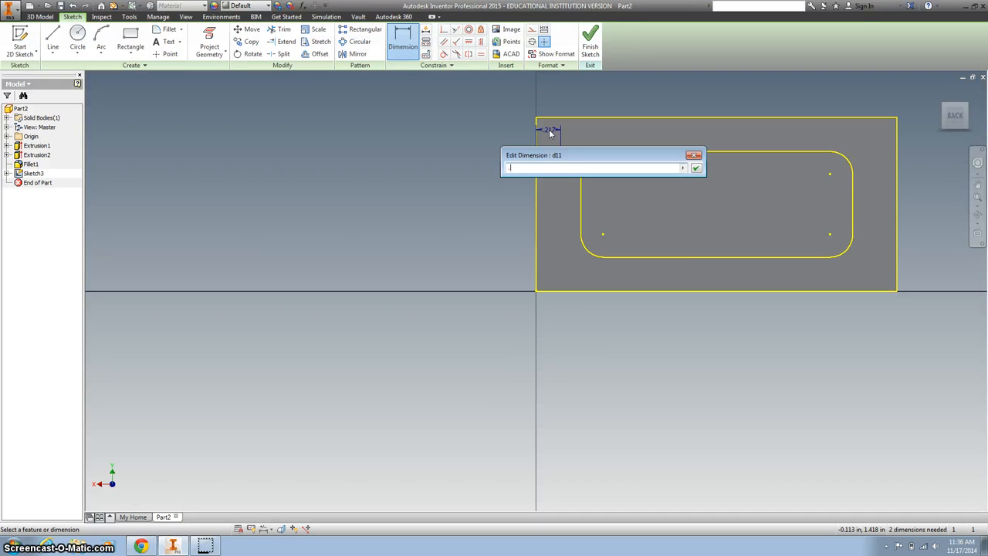
{"action": "left_click", "coordinate": [695, 167]}
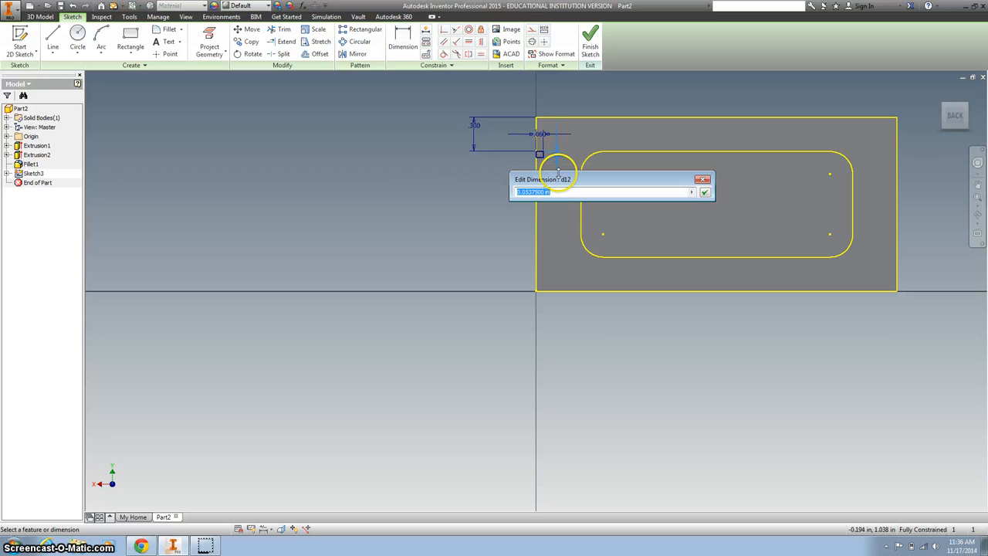
{"action": "type", "text": ".6"}
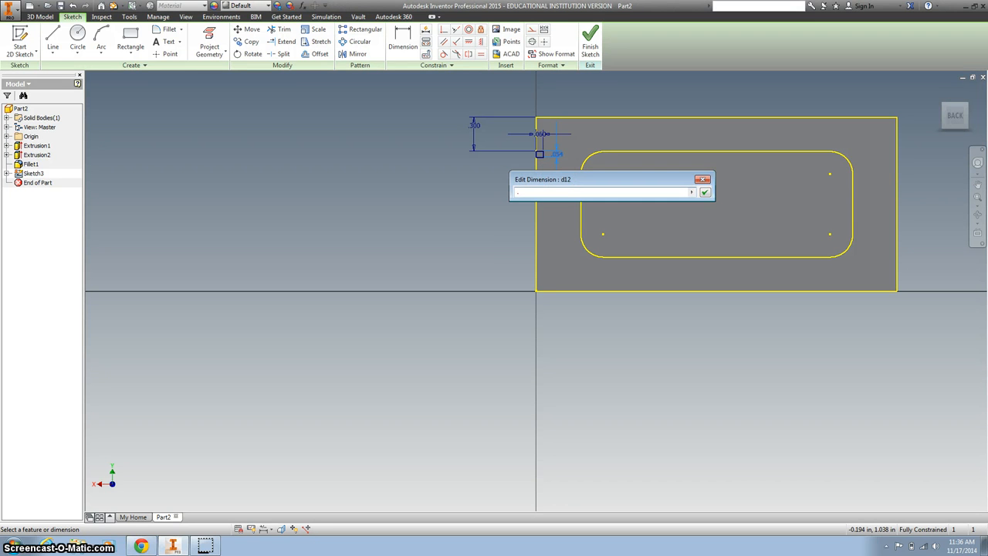
{"action": "left_click", "coordinate": [705, 191]}
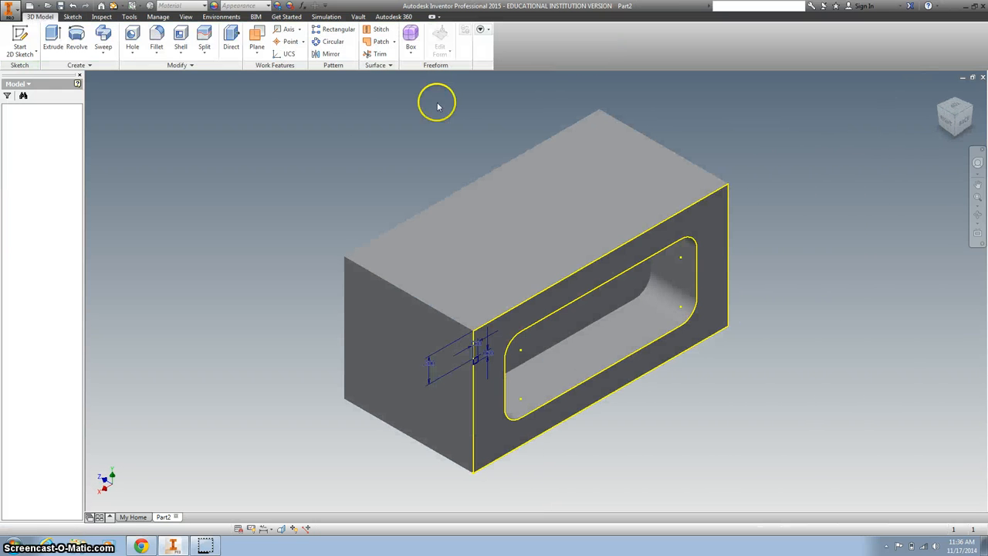
- Extrude the small rectangle as a cut through All, leaving a thin side groove
{"action": "left_click", "coordinate": [50, 37]}
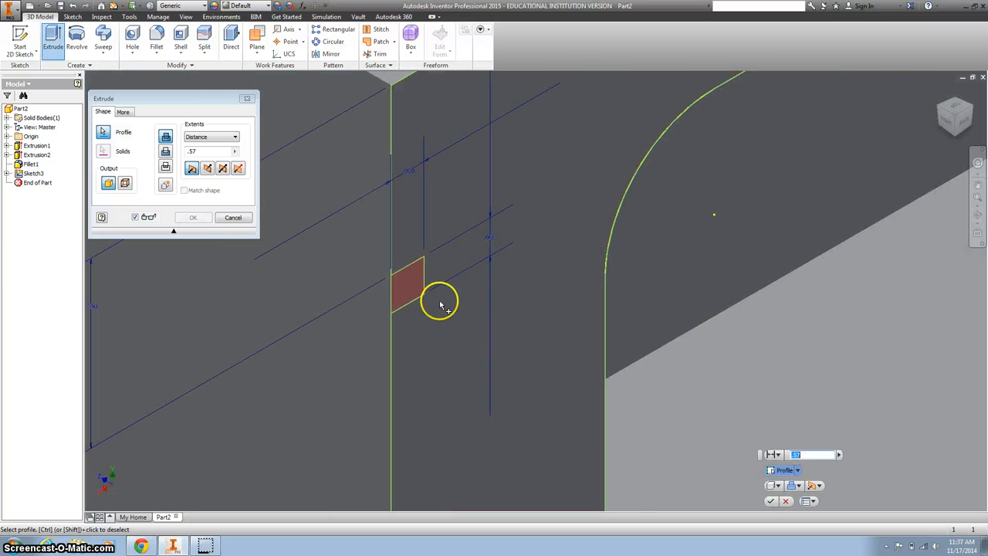
{"action": "left_click", "coordinate": [207, 168]}
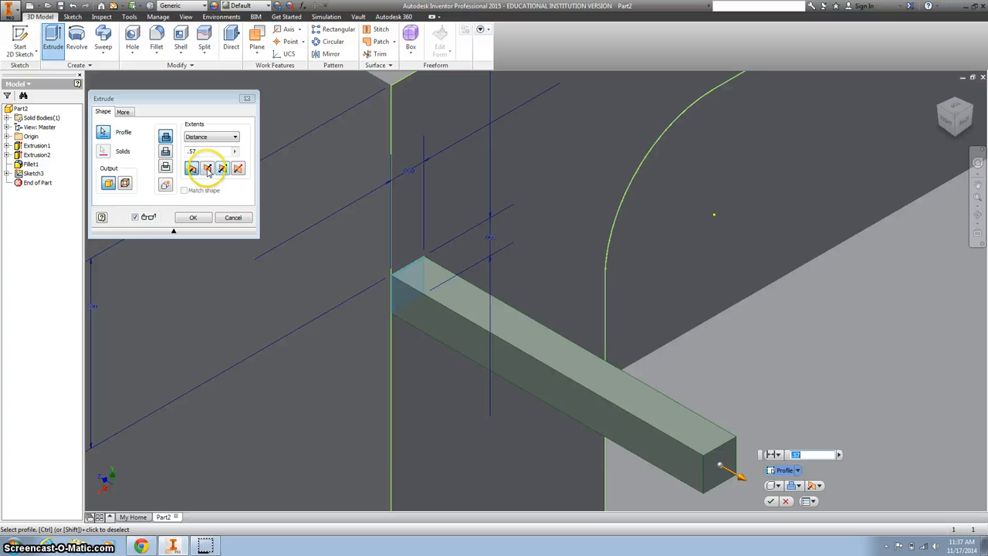
{"action": "left_click", "coordinate": [207, 168]}
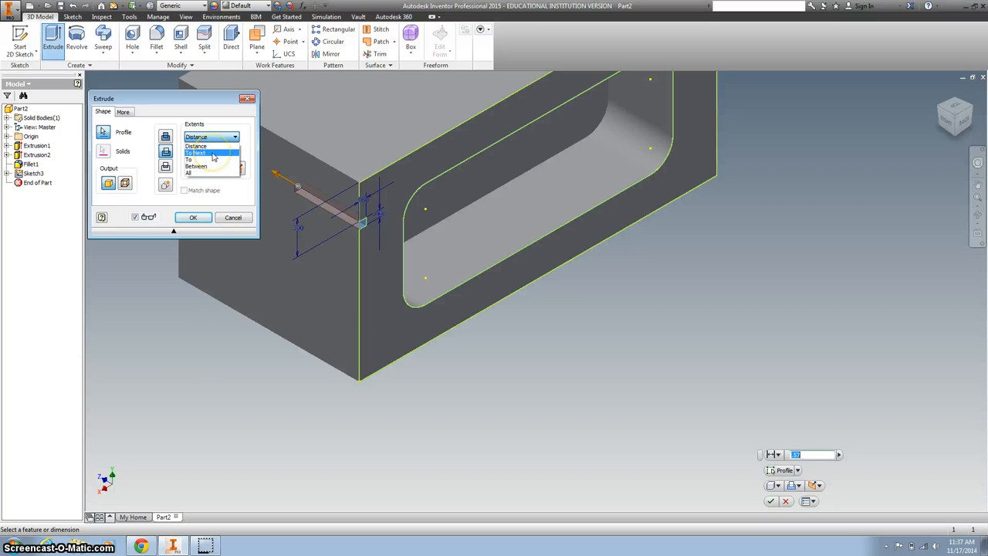
{"action": "left_click", "coordinate": [199, 152]}
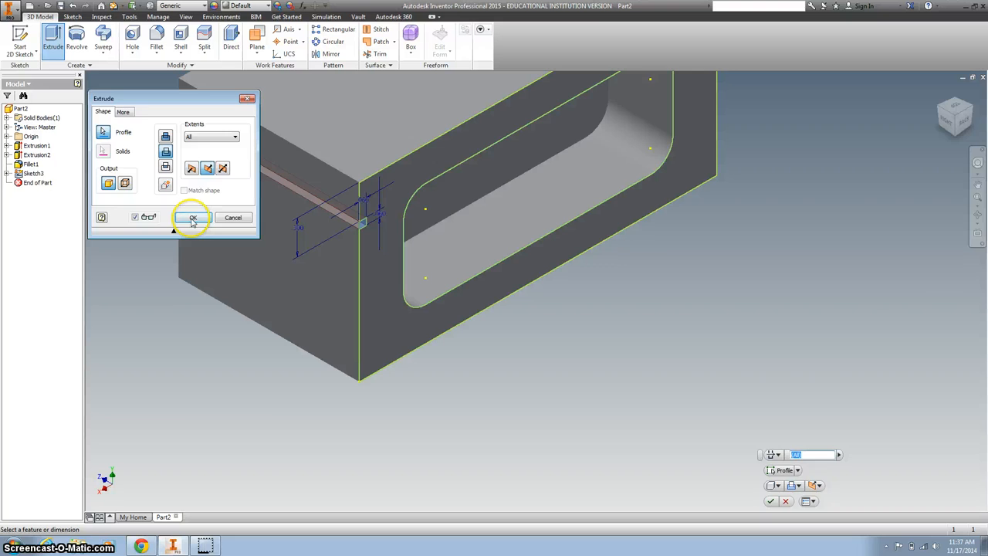
{"action": "left_click", "coordinate": [191, 216]}
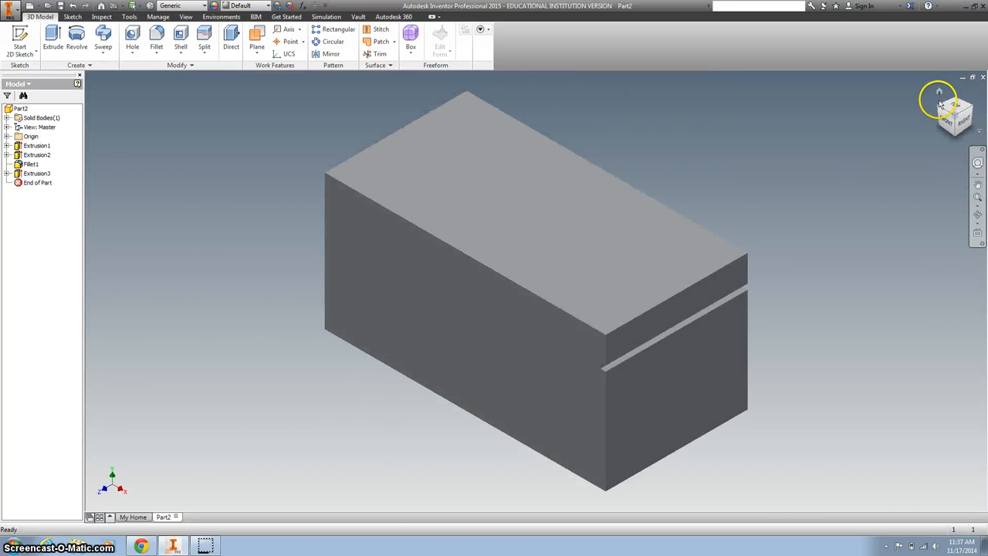
{"action": "mouse_move", "coordinate": [874, 284]}
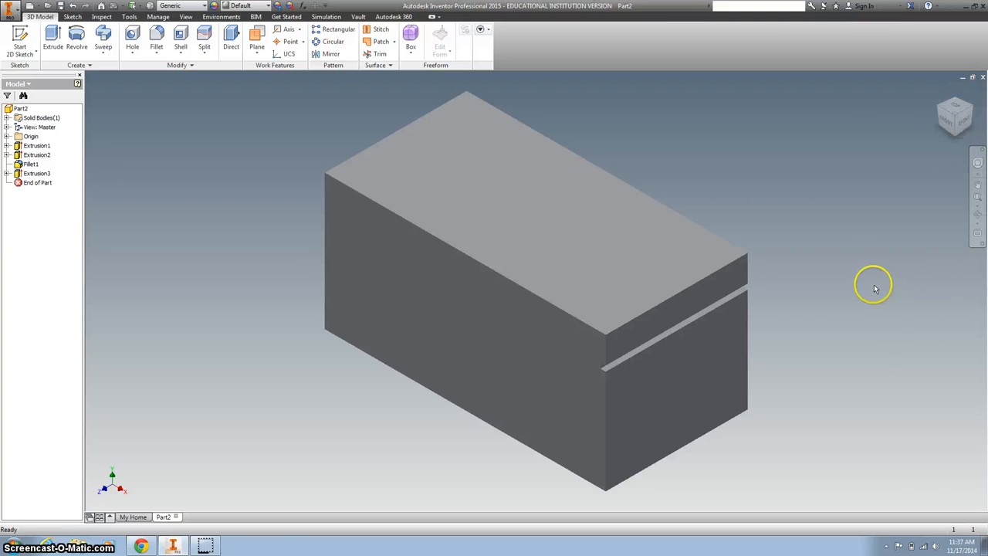